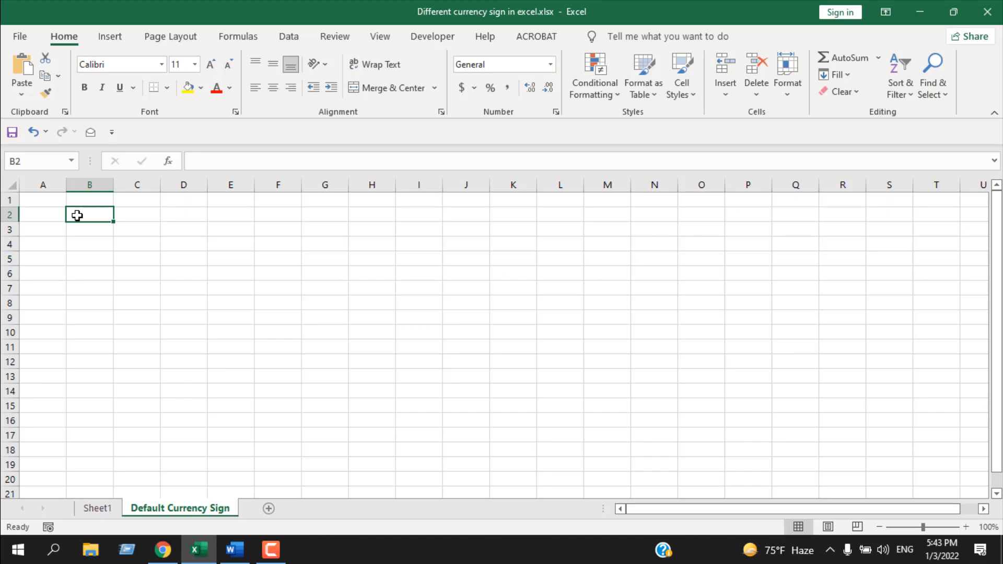
- Enter 3 in cell B2 of the Default Currency Sign sheet, leaving it in General format
{"action": "type", "text": "3"}
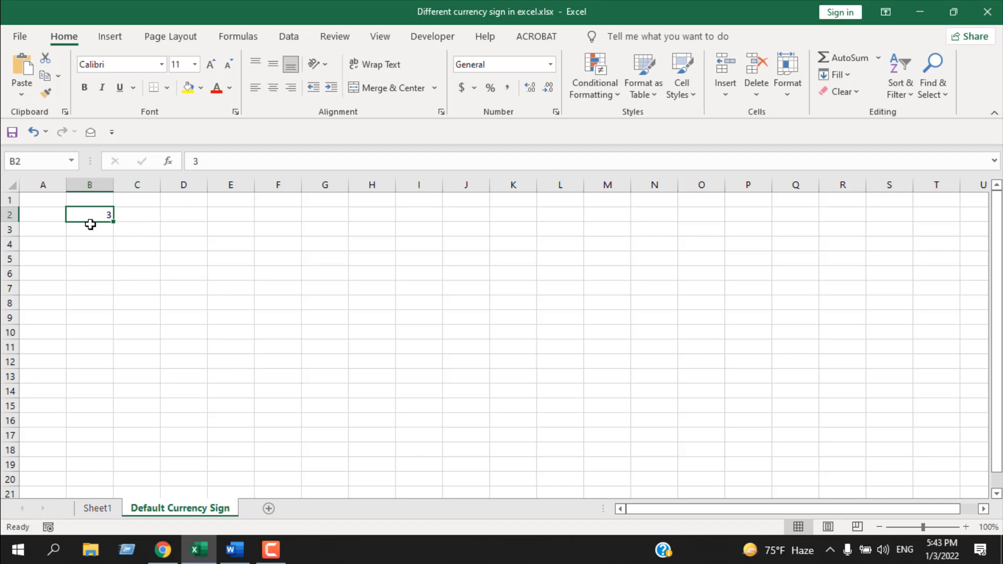
{"action": "mouse_move", "coordinate": [462, 87]}
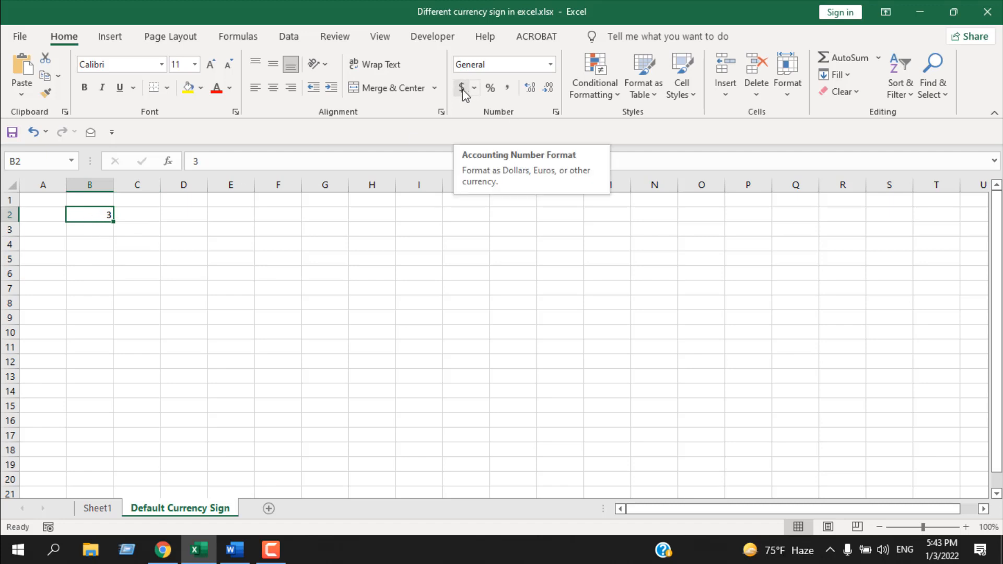
{"action": "left_click", "coordinate": [462, 88]}
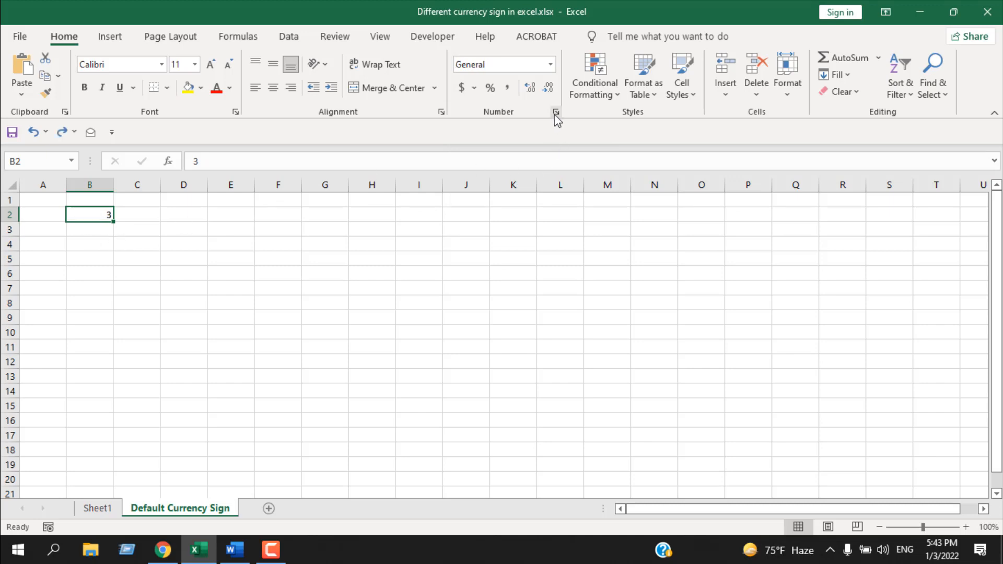
- Give B2 the Accounting format with the $ symbol, then delete its value 3
{"action": "left_click", "coordinate": [556, 112]}
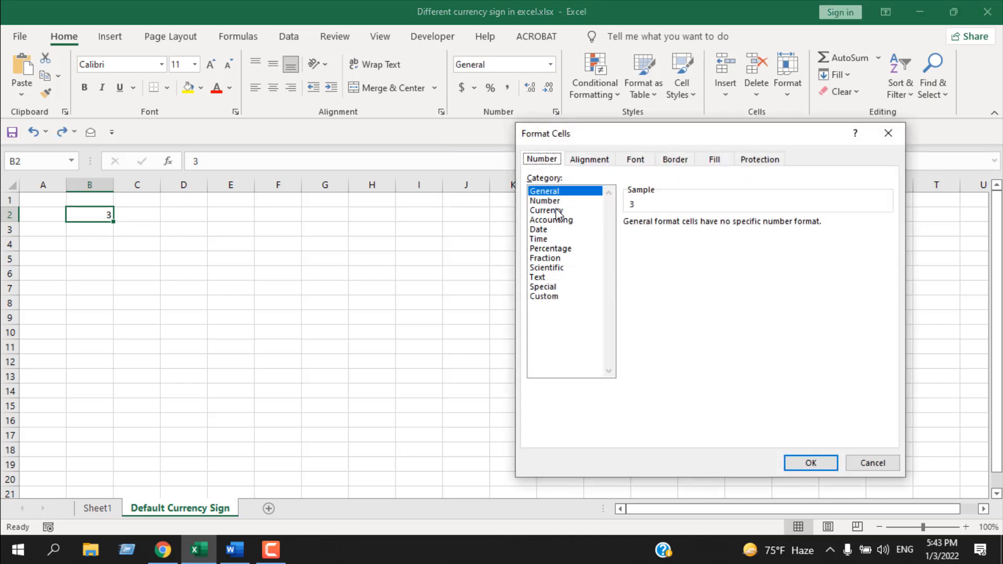
{"action": "left_click", "coordinate": [546, 210]}
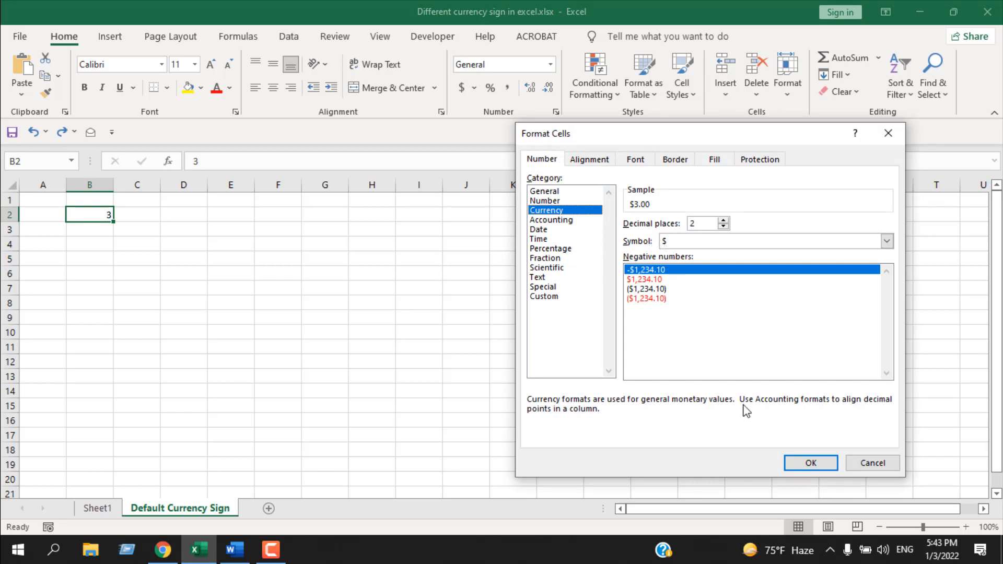
{"action": "mouse_move", "coordinate": [95, 225]}
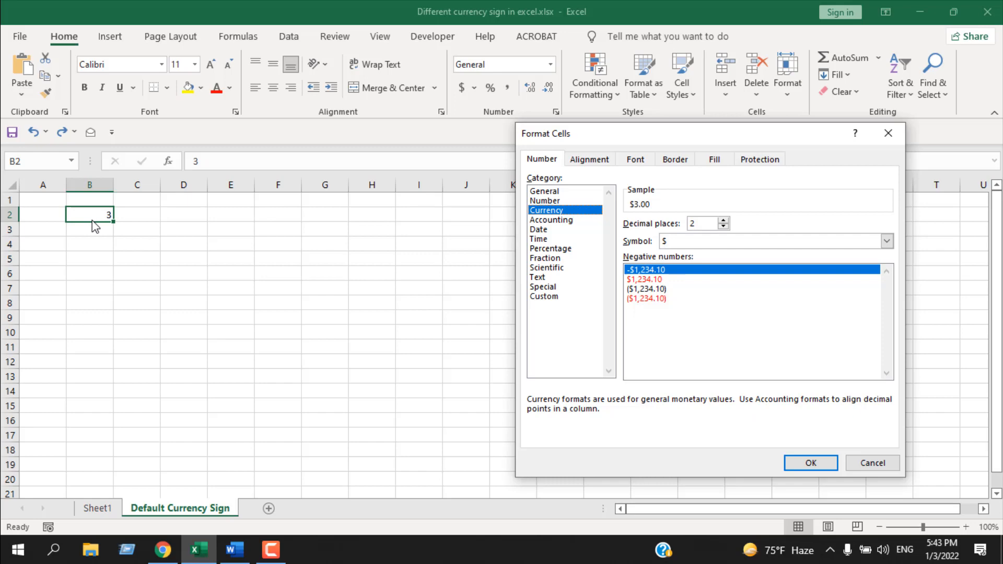
{"action": "left_click", "coordinate": [551, 219]}
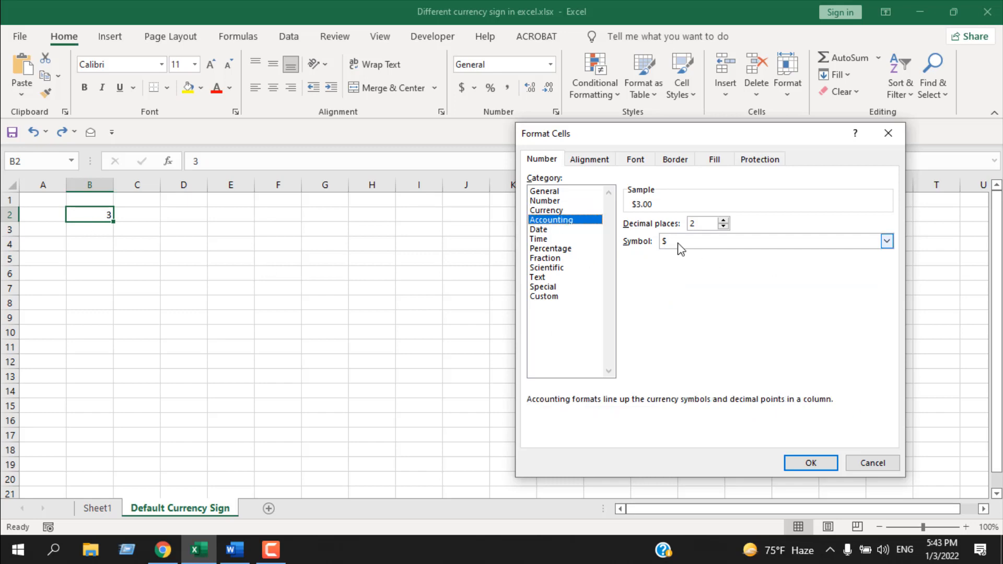
{"action": "left_click", "coordinate": [810, 462]}
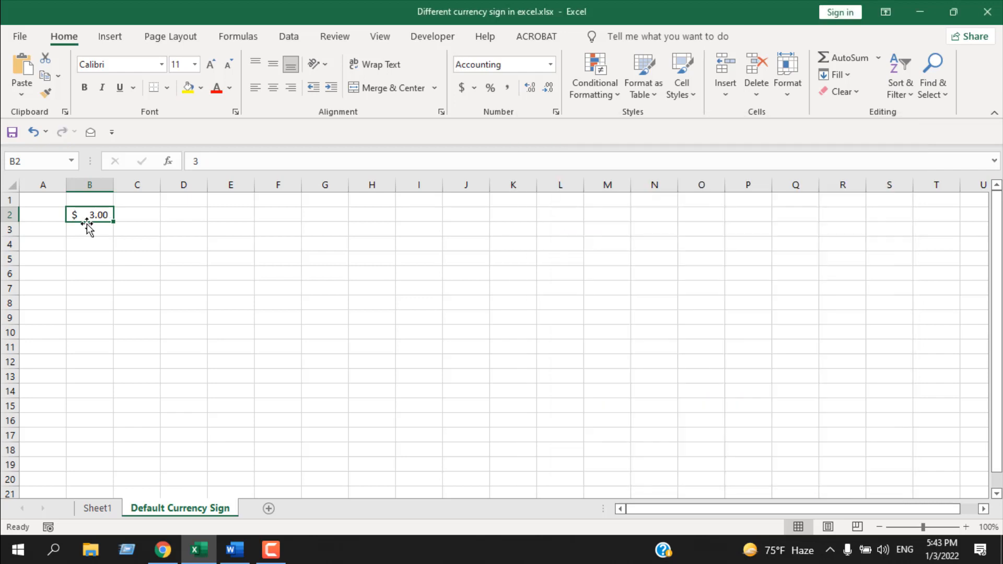
{"action": "mouse_move", "coordinate": [470, 265]}
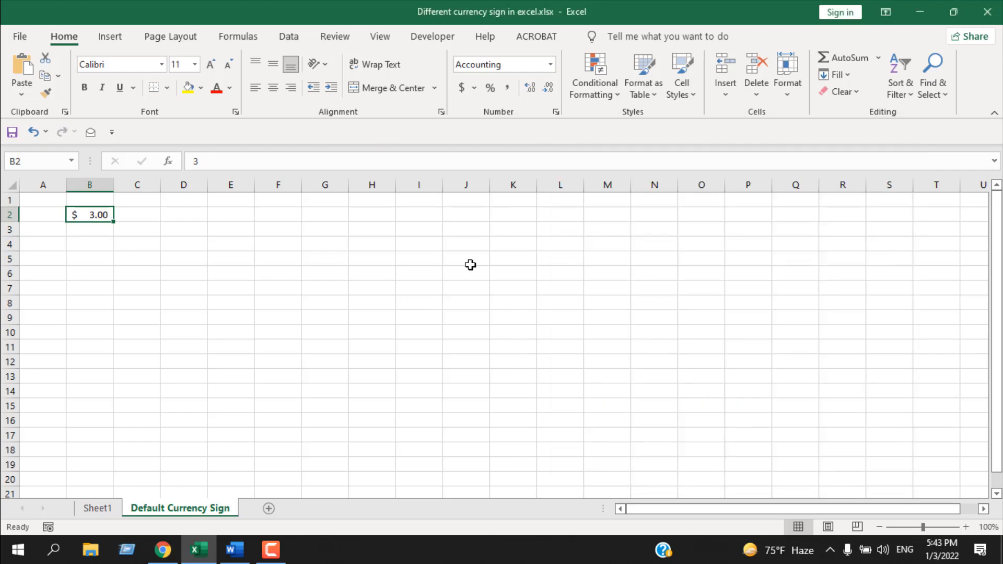
{"action": "key", "text": "Delete"}
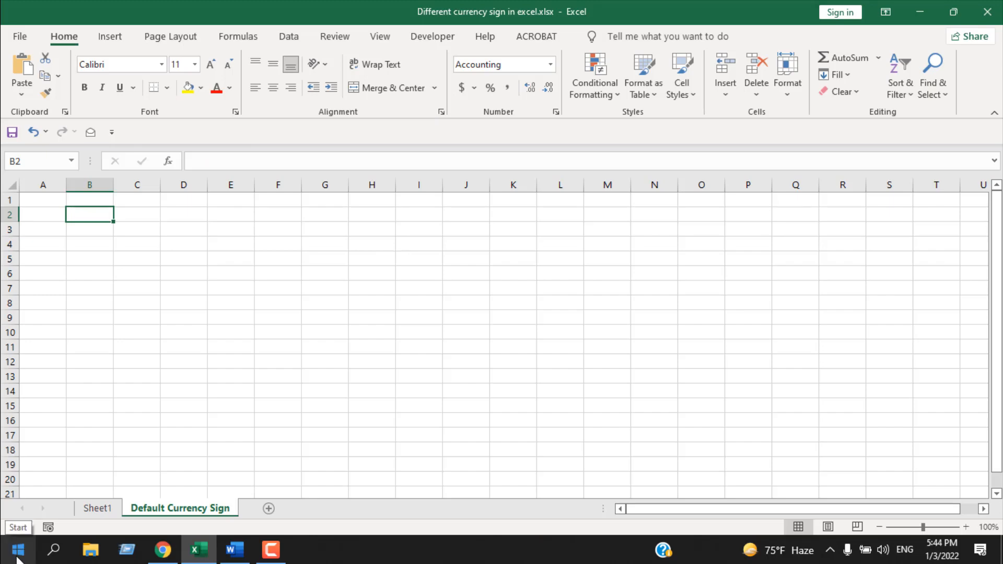
- Switch the Windows regional format to Japanese (Japan) and close Clock and Region
{"action": "left_click", "coordinate": [13, 550]}
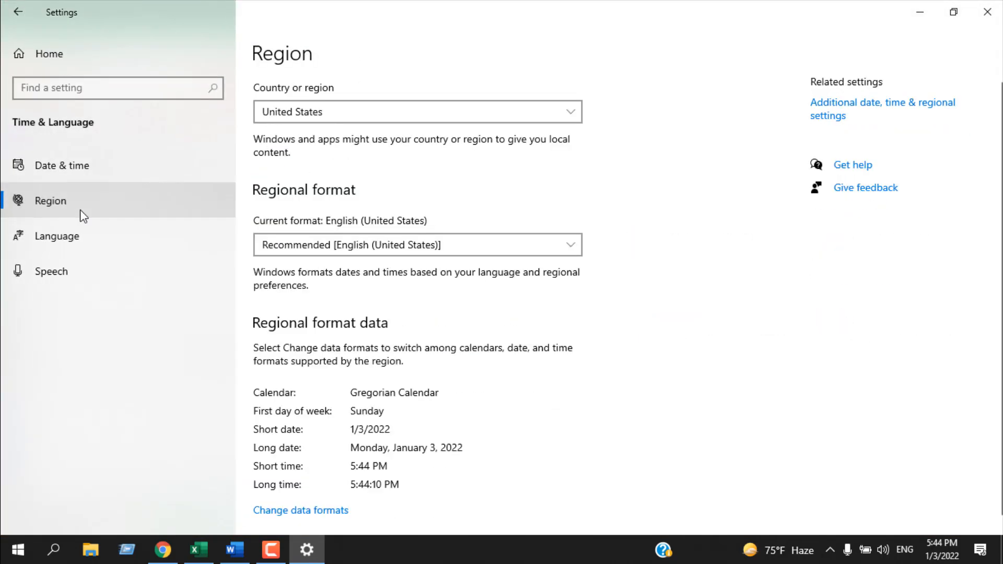
{"action": "mouse_move", "coordinate": [856, 114]}
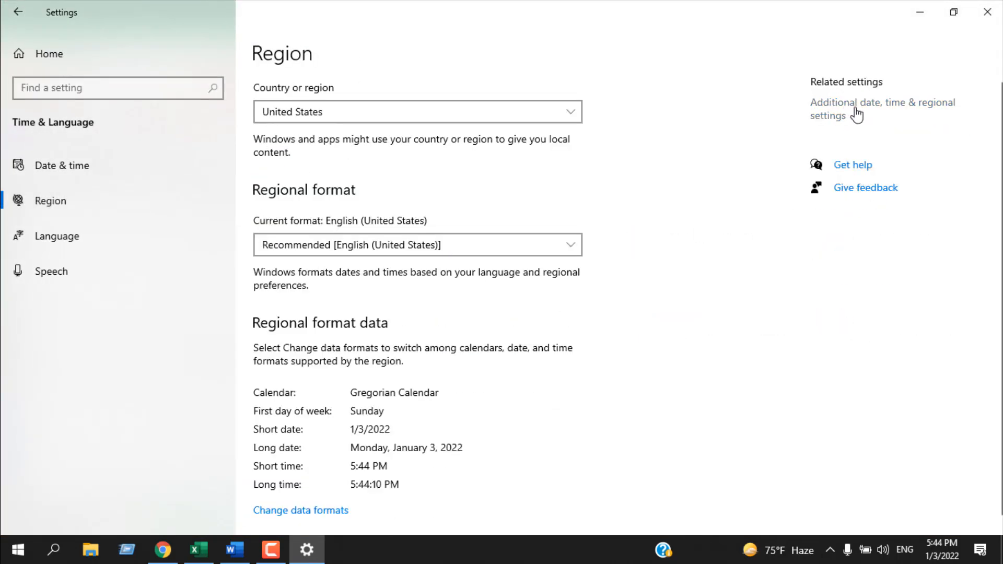
{"action": "left_click", "coordinate": [881, 109]}
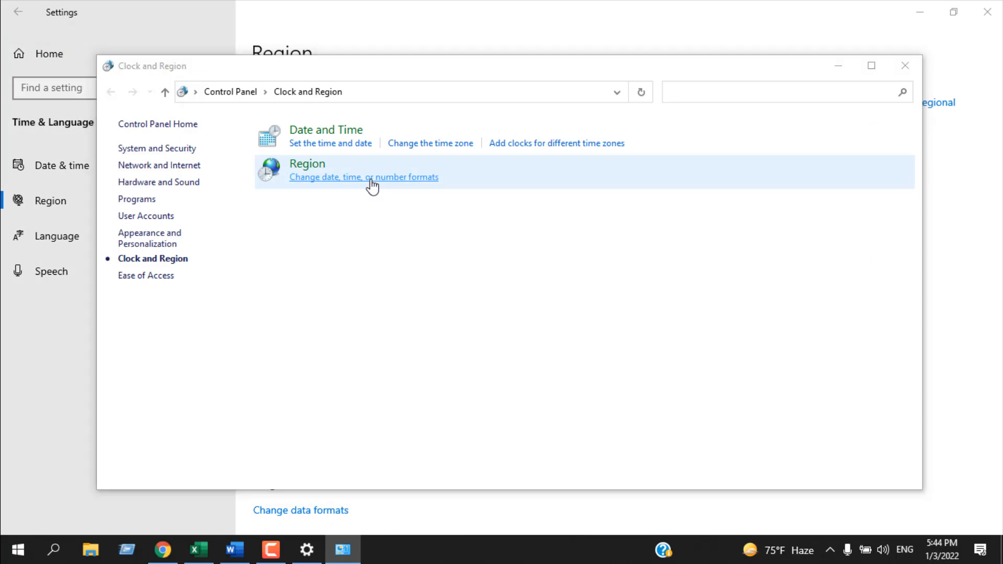
{"action": "left_click", "coordinate": [364, 177]}
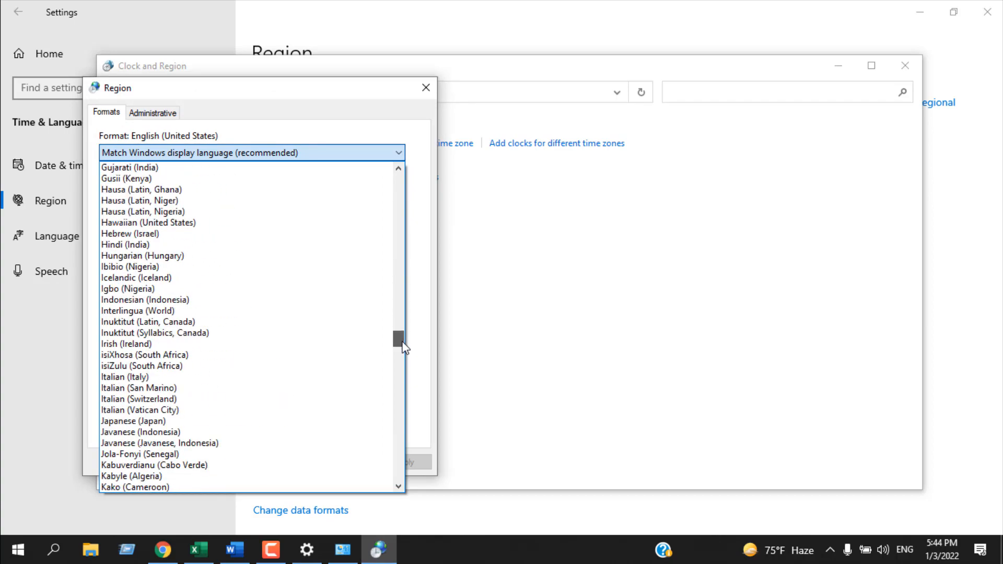
{"action": "left_click", "coordinate": [133, 421]}
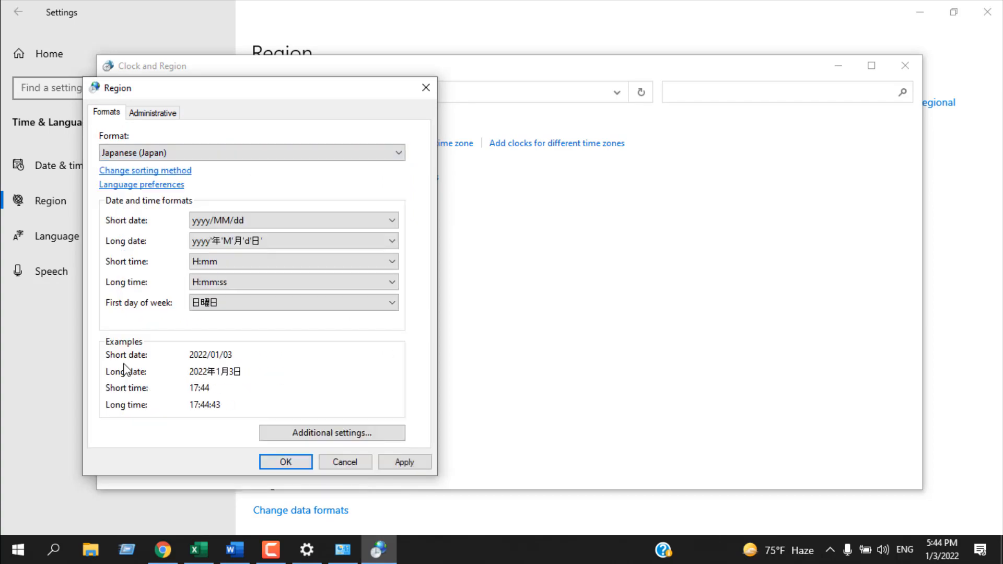
{"action": "left_click", "coordinate": [285, 462]}
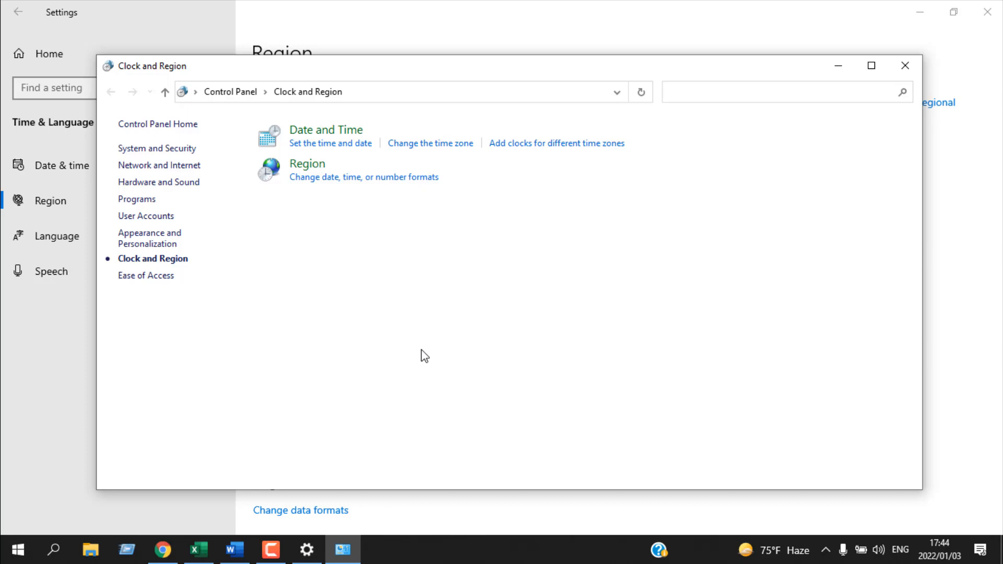
{"action": "left_click", "coordinate": [199, 550]}
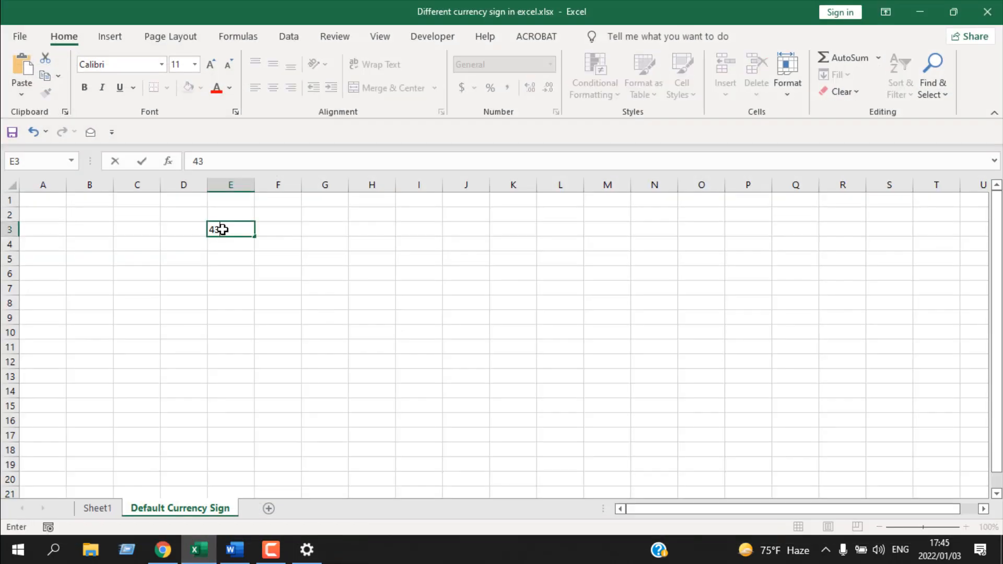
- Finish entering 434 in E3 and format it as Currency, showing ¥434
{"action": "type", "text": "4"}
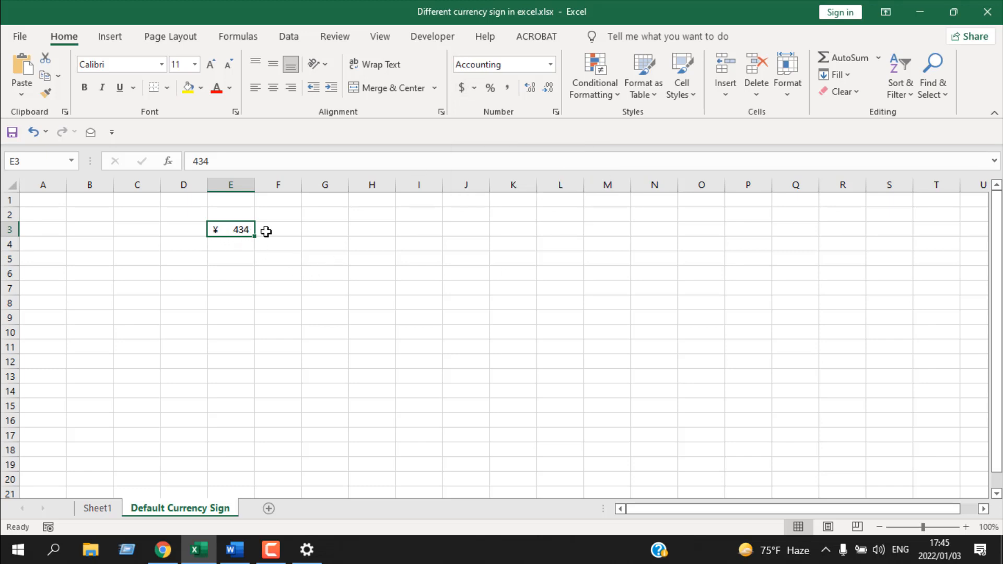
{"action": "left_click", "coordinate": [557, 111]}
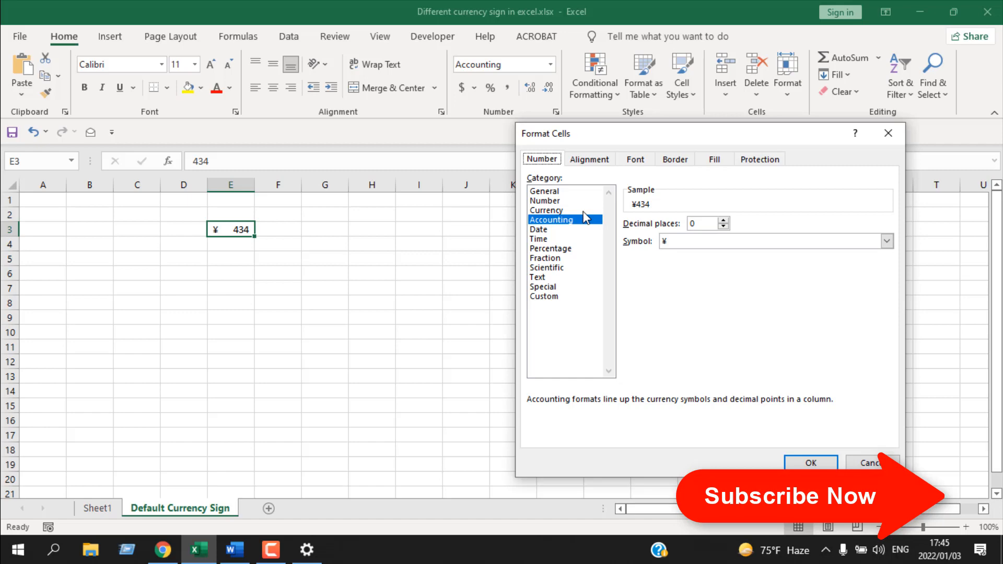
{"action": "left_click", "coordinate": [546, 210]}
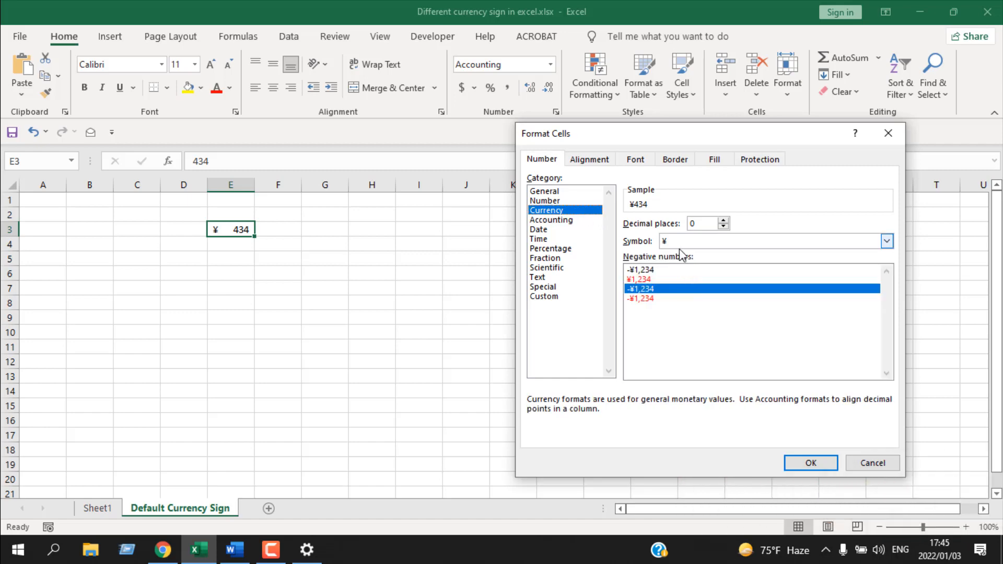
{"action": "left_click", "coordinate": [810, 462]}
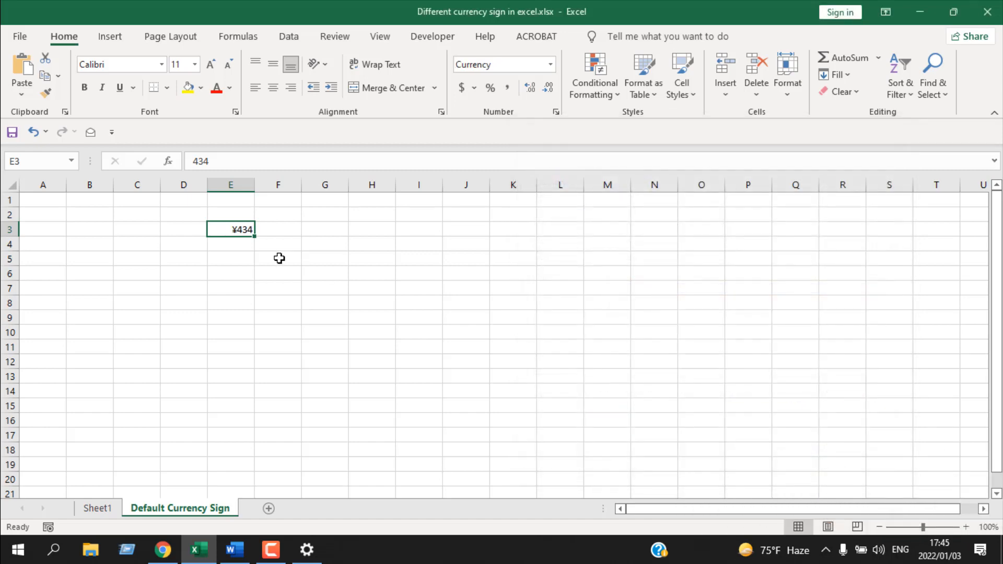
- Enter 4343 in F3 and preview Currency and Accounting with ¥ without applying
{"action": "type", "text": "4343"}
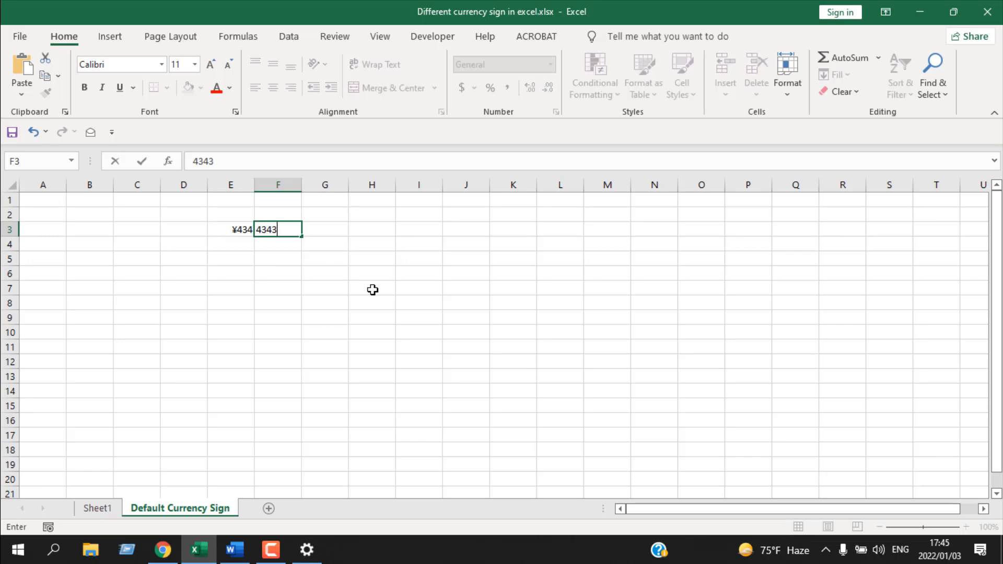
{"action": "key", "text": "enter"}
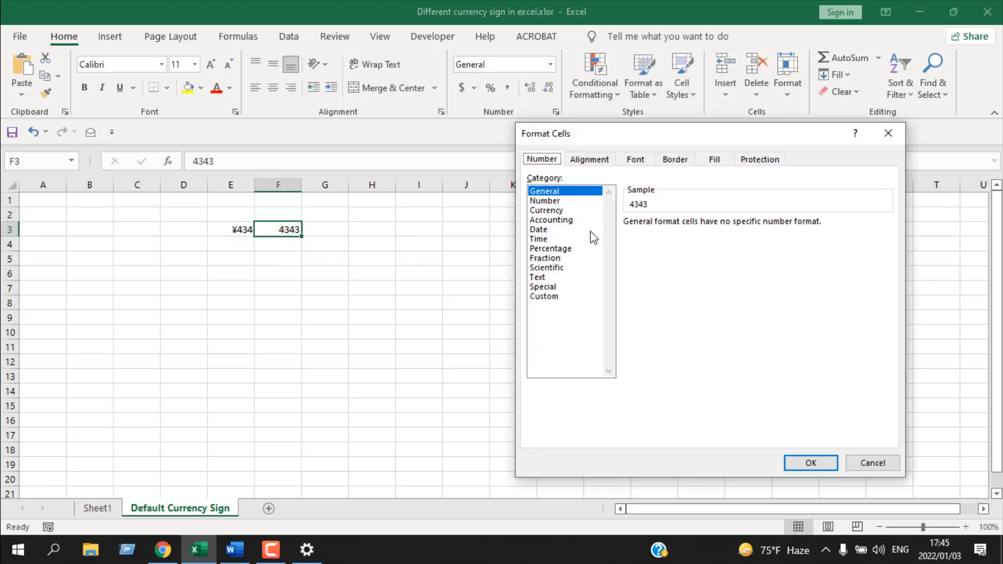
{"action": "left_click", "coordinate": [546, 210]}
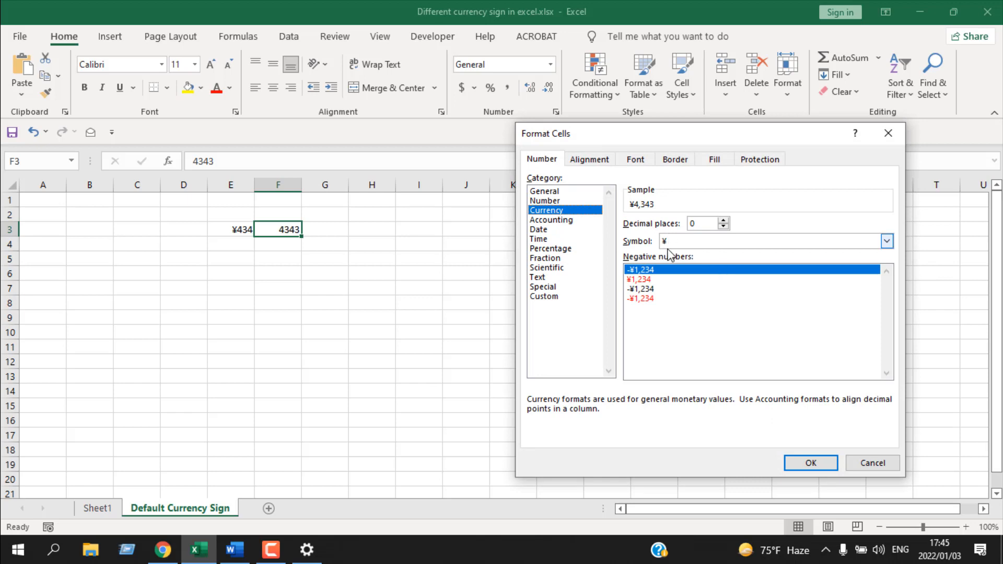
{"action": "left_click", "coordinate": [550, 220]}
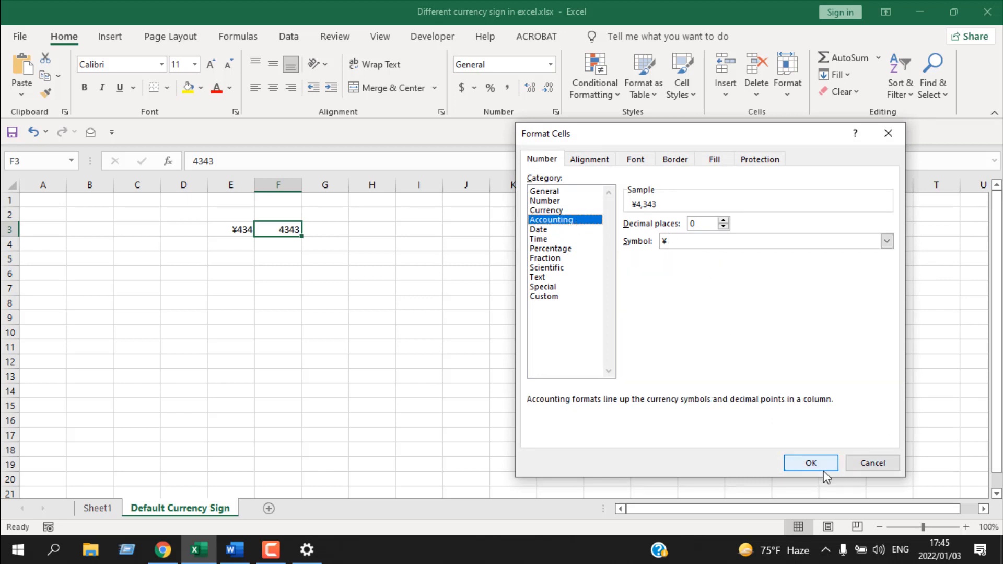
{"action": "left_click", "coordinate": [810, 463]}
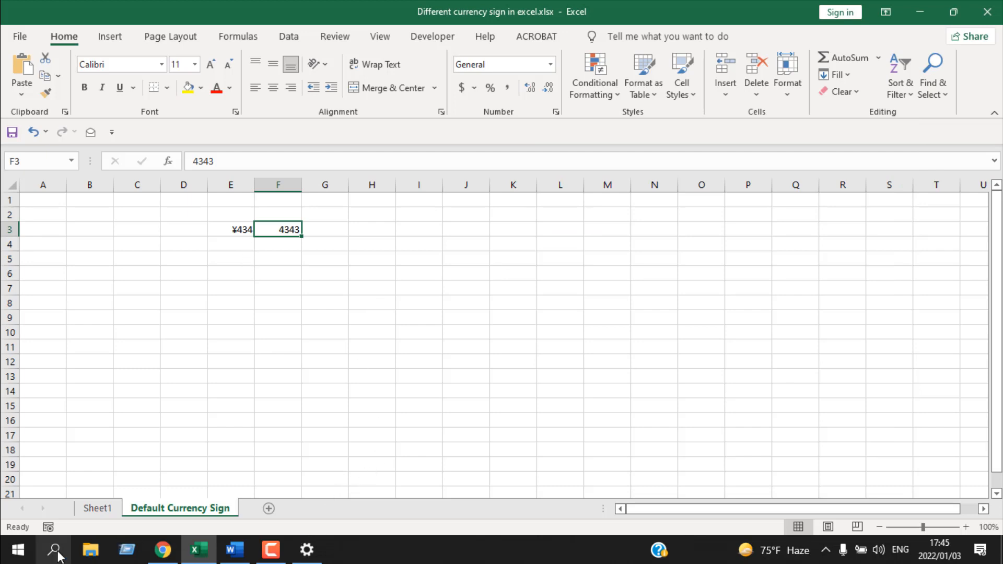
- Set the Windows regional format to match the display language, English (United States), and apply it
{"action": "left_click", "coordinate": [12, 550]}
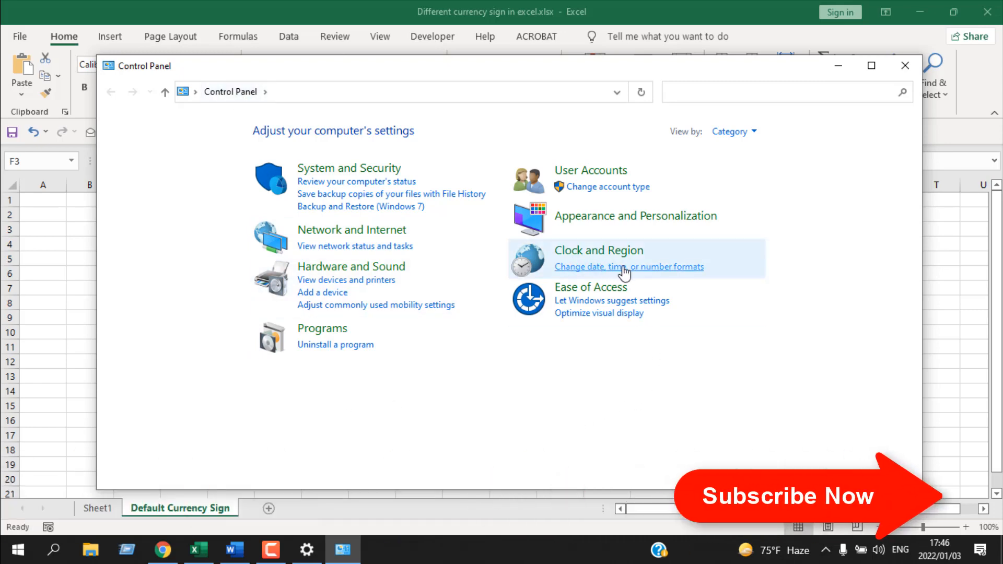
{"action": "left_click", "coordinate": [629, 267]}
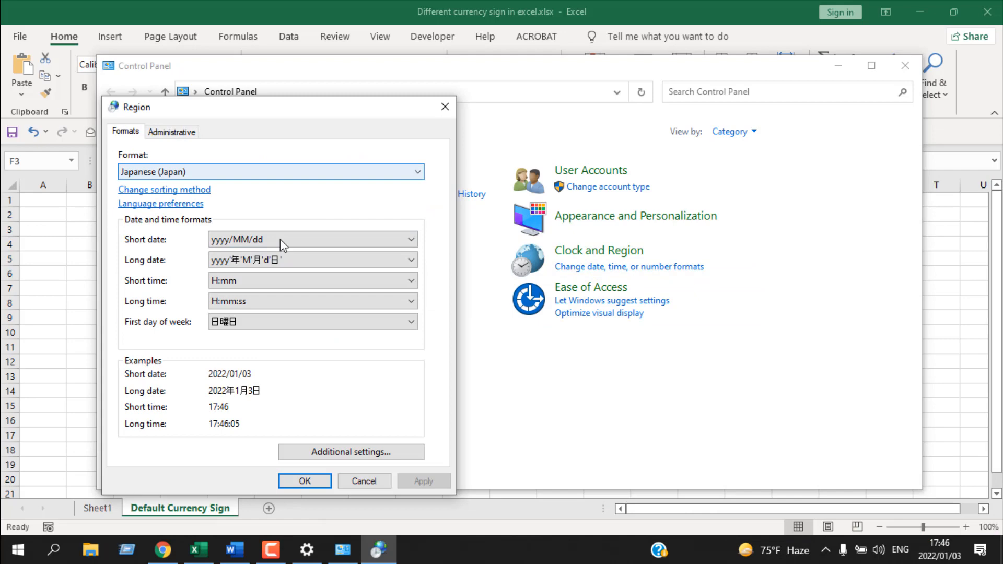
{"action": "mouse_move", "coordinate": [217, 186]}
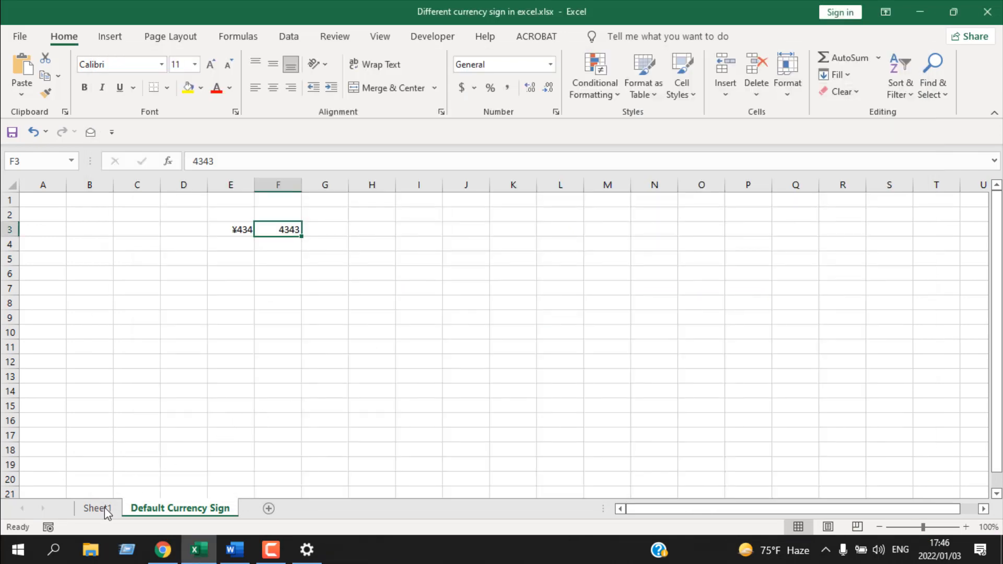
{"action": "left_click", "coordinate": [53, 549]}
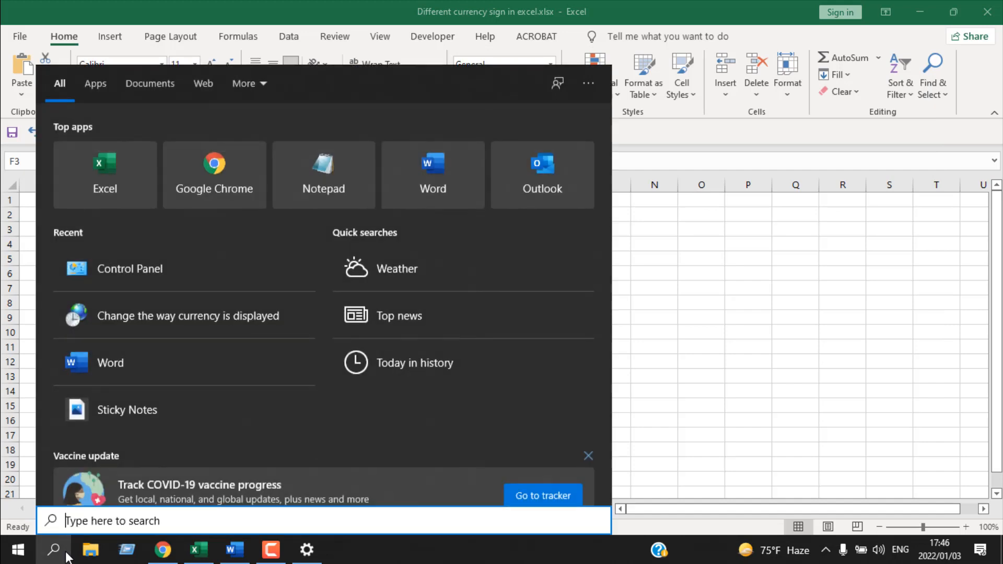
{"action": "type", "text": "curr"}
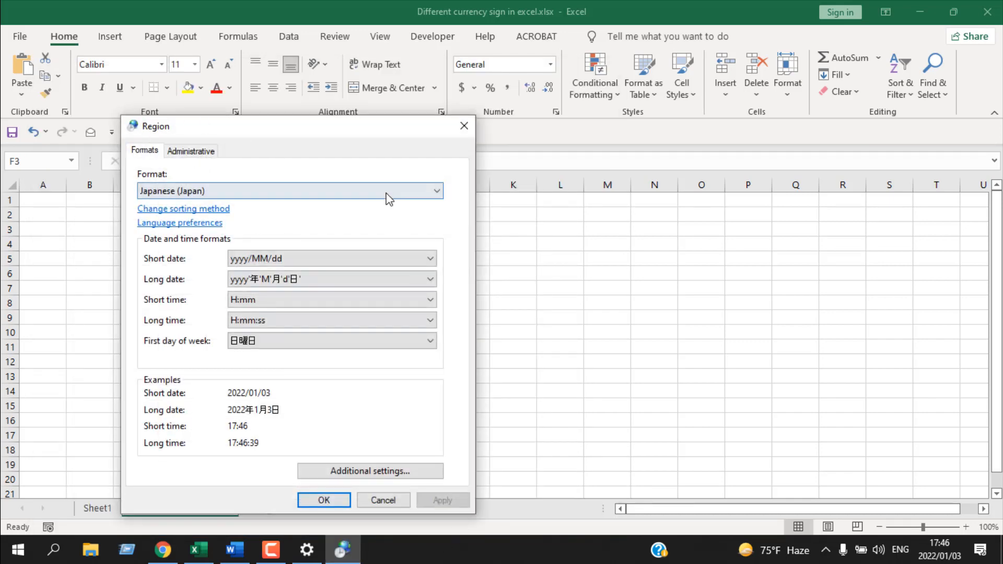
{"action": "left_click", "coordinate": [435, 191]}
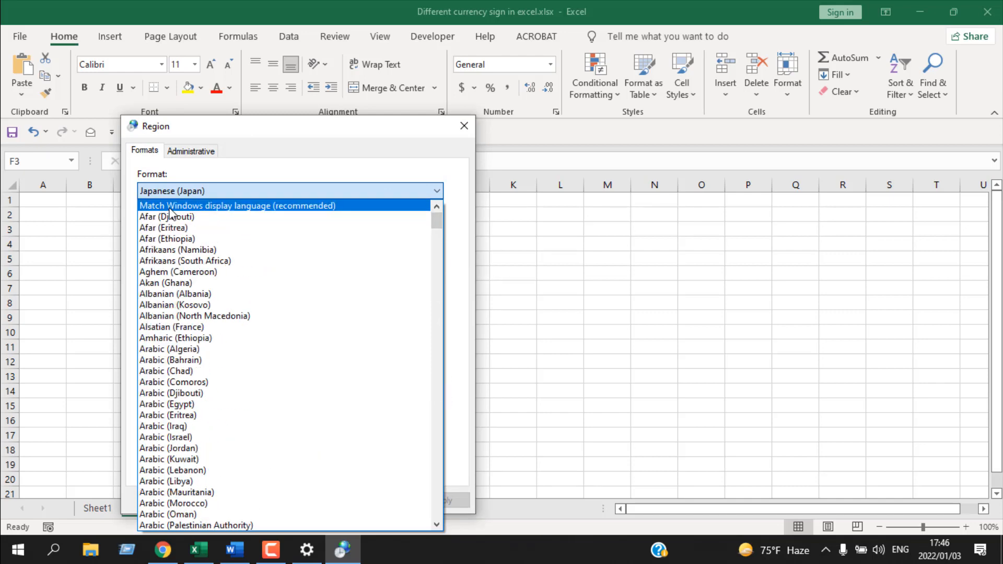
{"action": "left_click", "coordinate": [238, 205]}
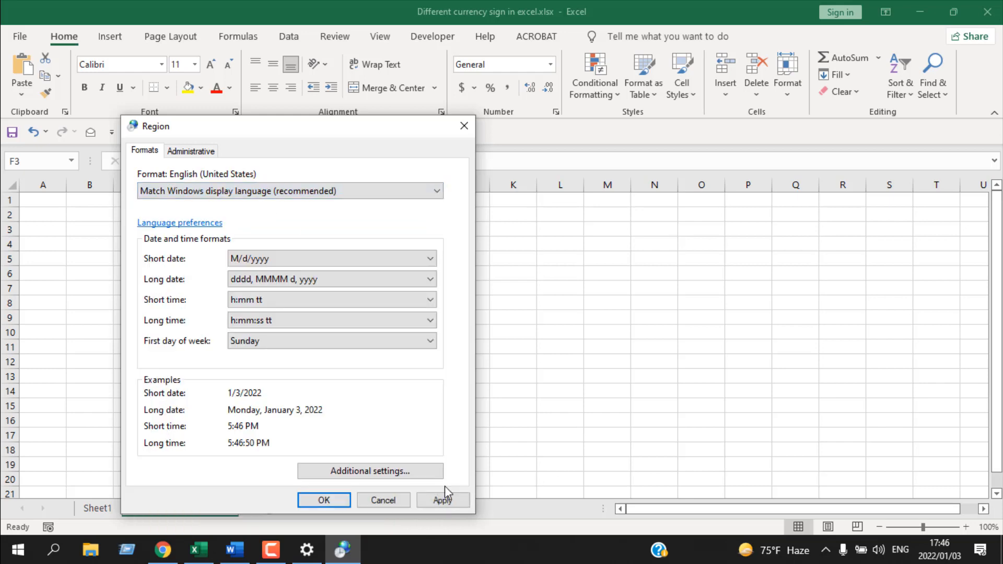
{"action": "left_click", "coordinate": [324, 499]}
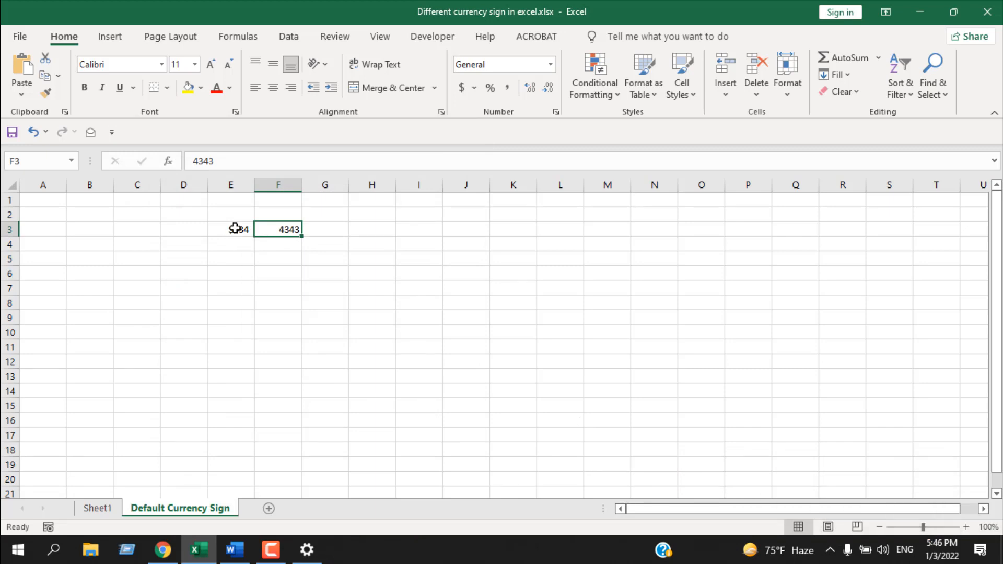
- Confirm E3 shows $434, then preview Accounting with $ for F3 without applying
{"action": "left_click", "coordinate": [231, 229]}
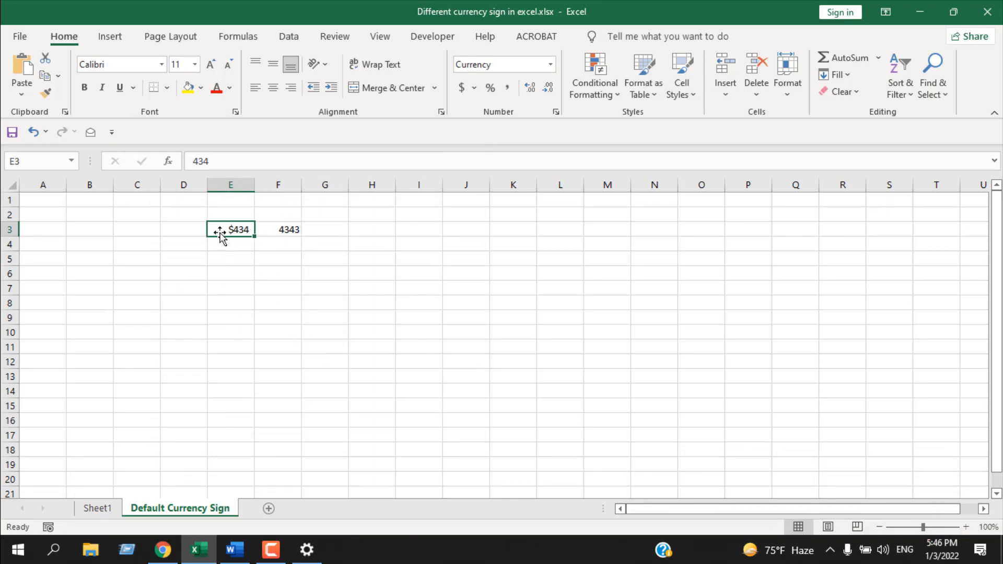
{"action": "left_click", "coordinate": [277, 229]}
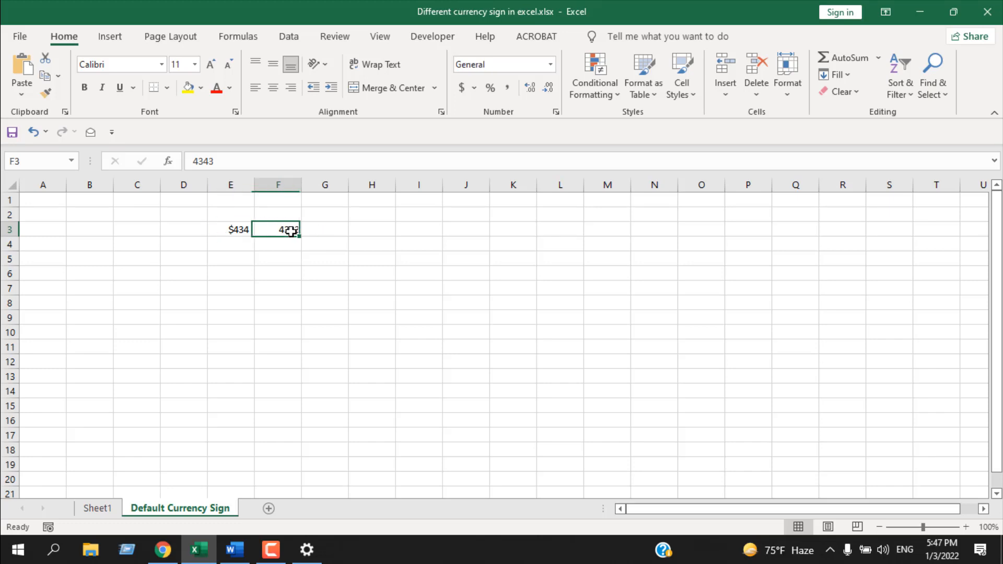
{"action": "left_click", "coordinate": [231, 229]}
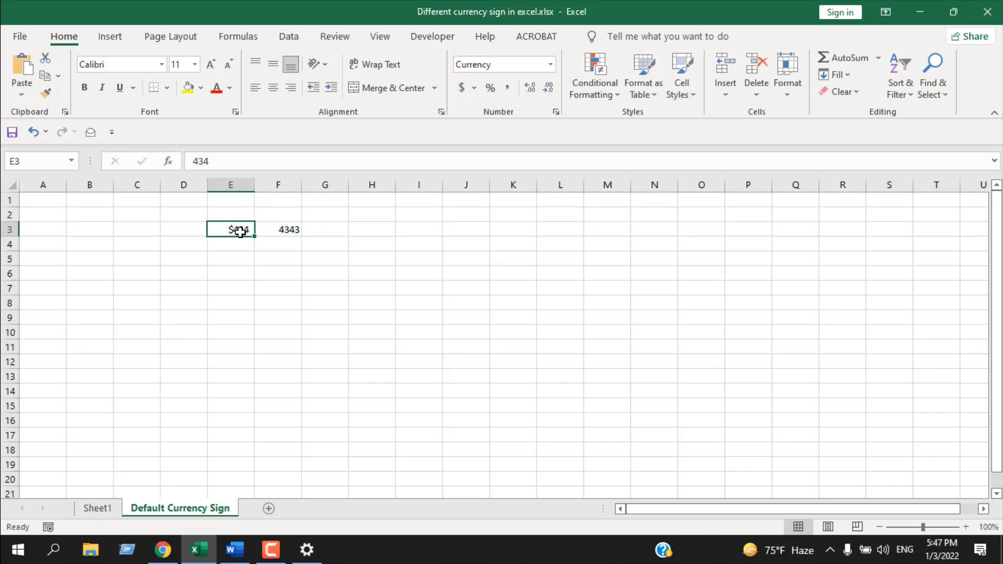
{"action": "left_click", "coordinate": [277, 229]}
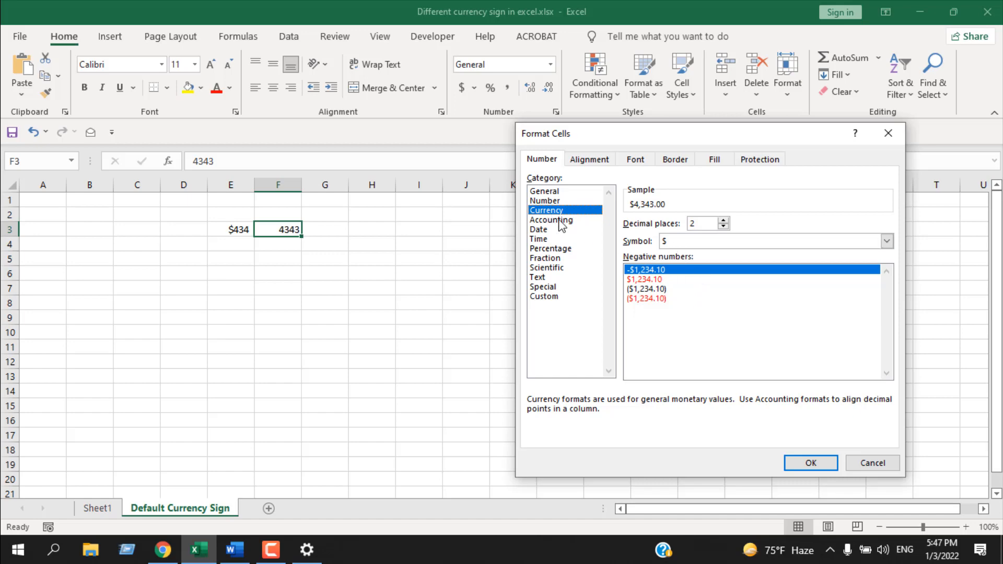
{"action": "left_click", "coordinate": [550, 219]}
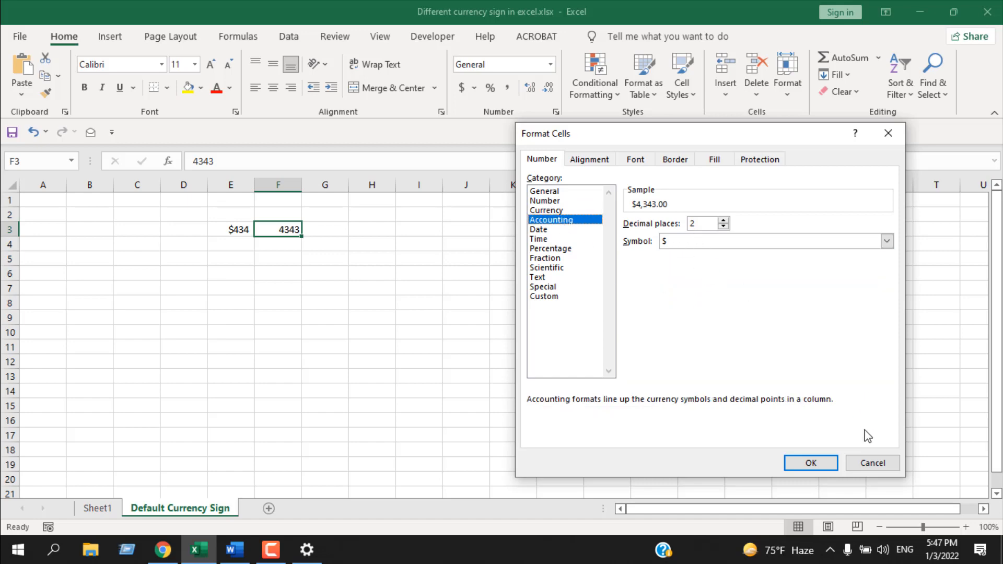
{"action": "left_click", "coordinate": [871, 462]}
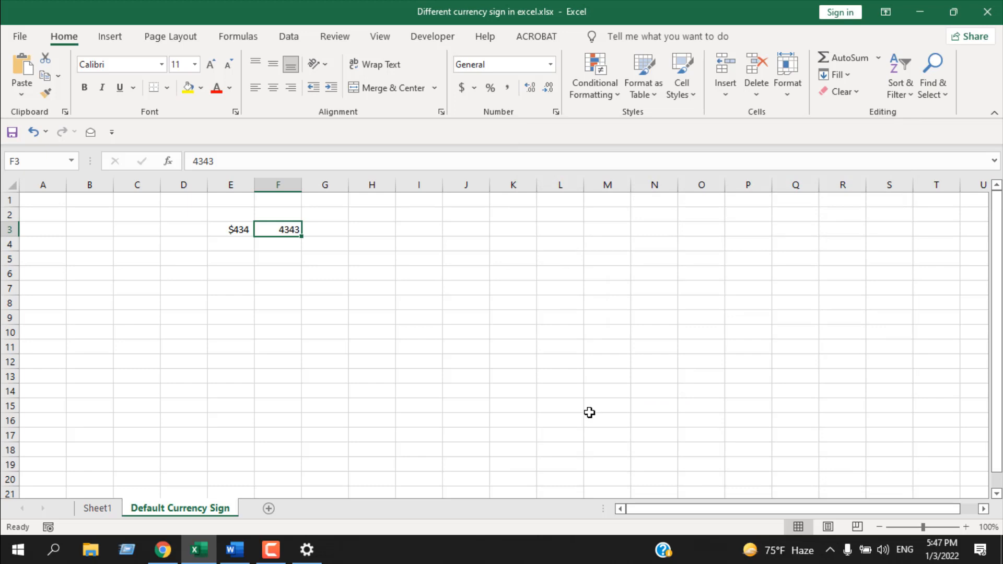